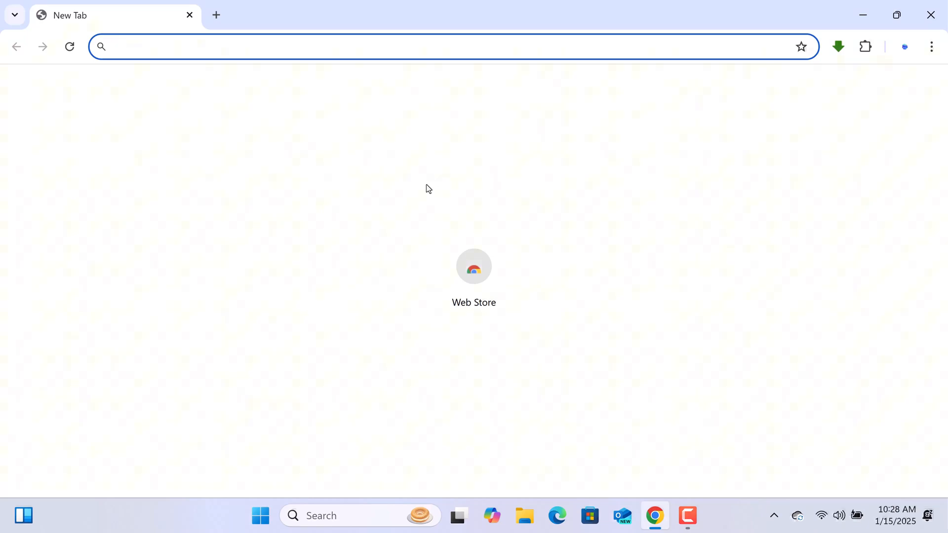
mouse_move(302, 240)
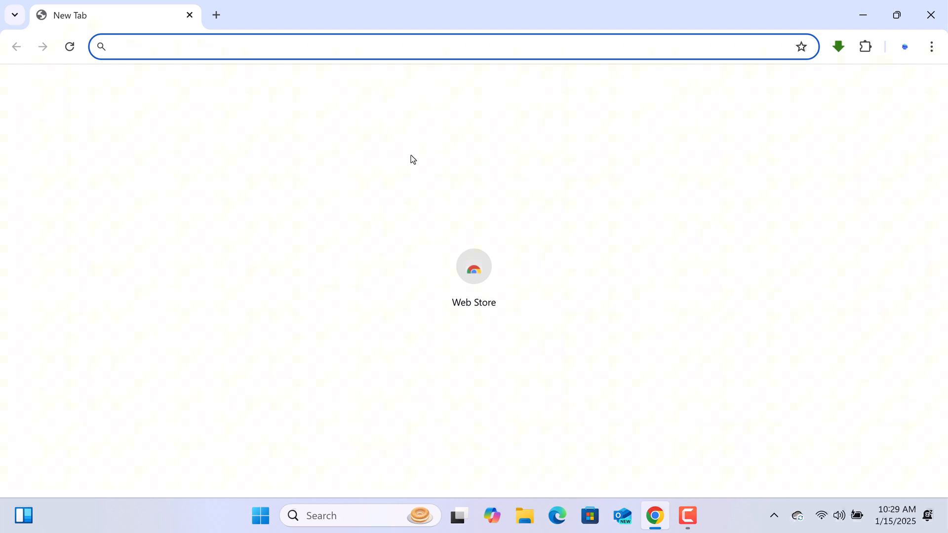
mouse_move(510, 371)
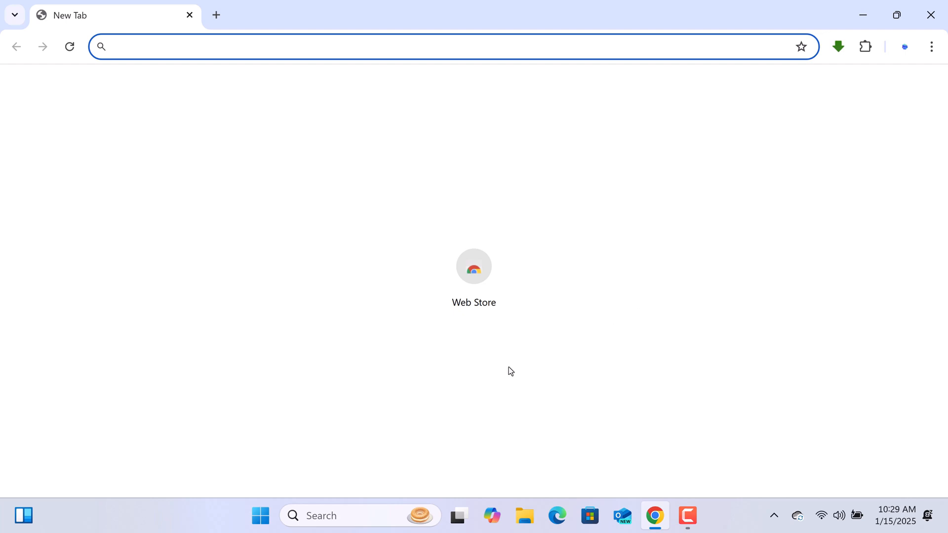
mouse_move(586, 208)
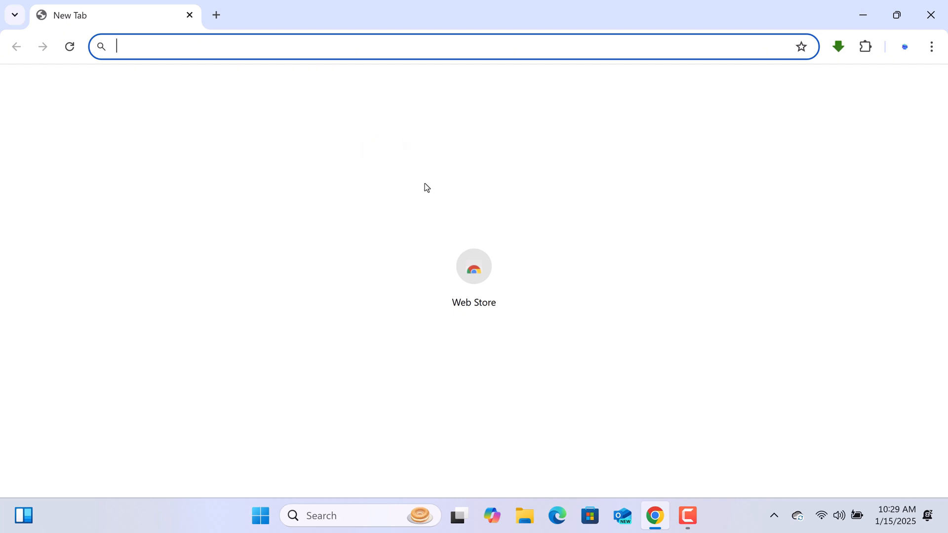
mouse_move(641, 184)
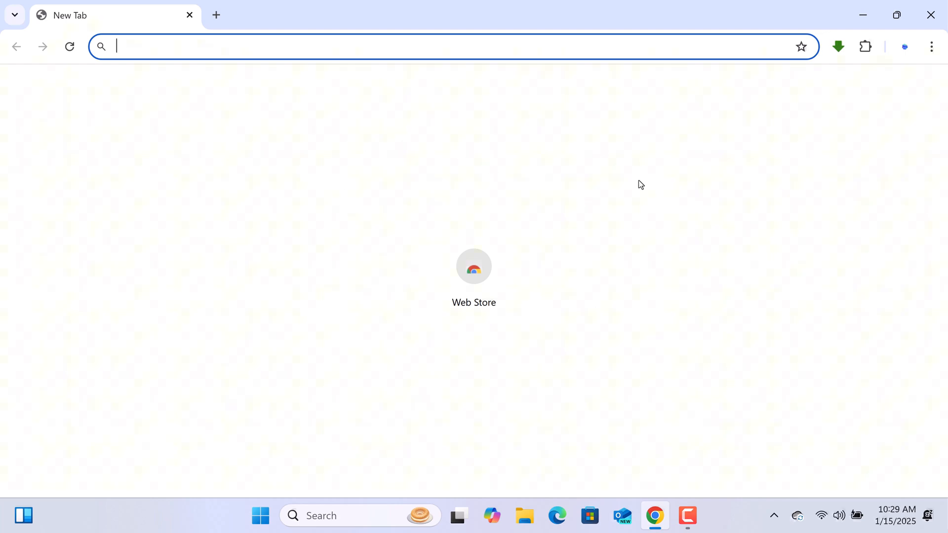
mouse_move(639, 308)
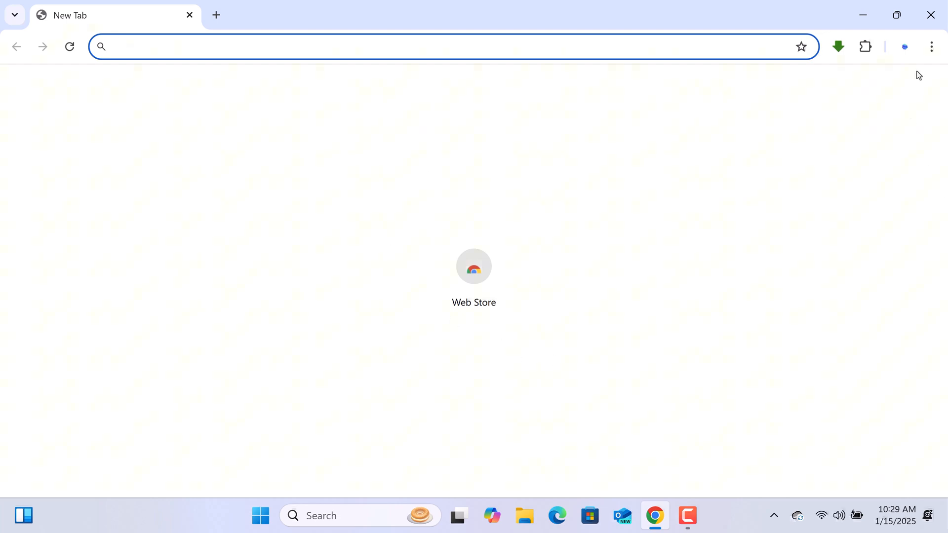
Step: Open Chrome Settings from the three-dot menu and go to the Search engine section
click(930, 47)
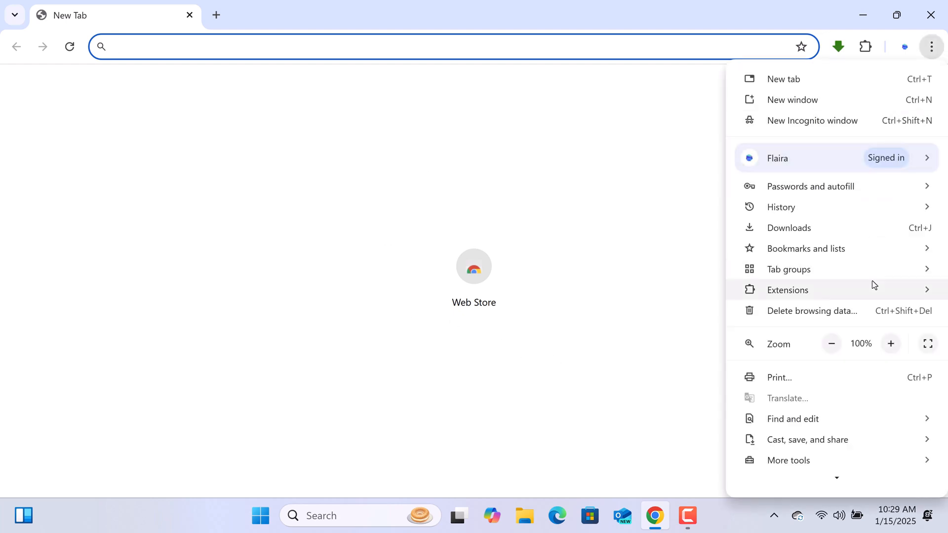
scroll(down, 3)
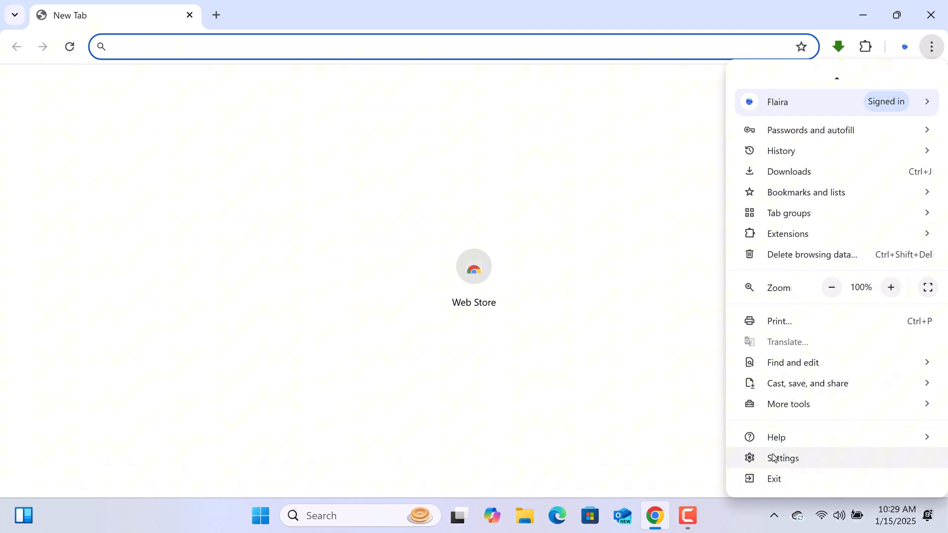
click(783, 458)
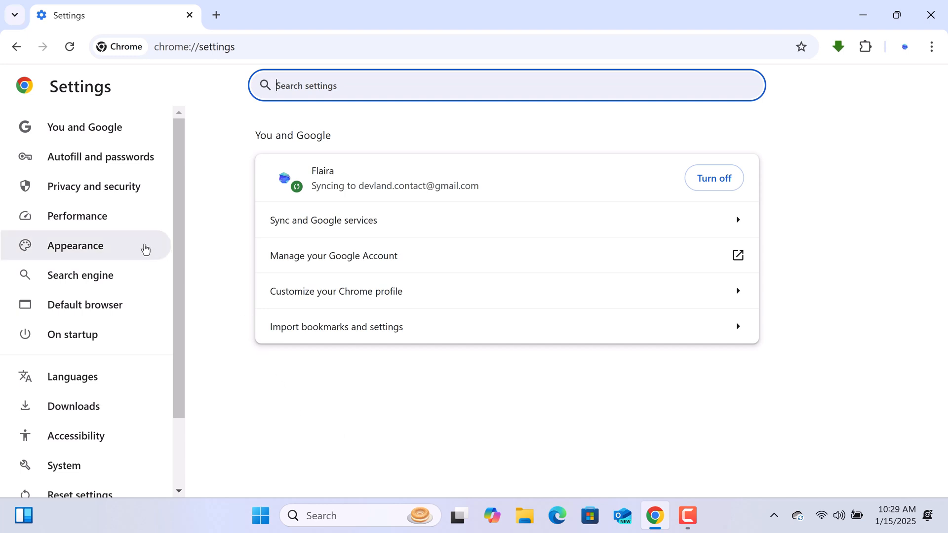
mouse_move(81, 275)
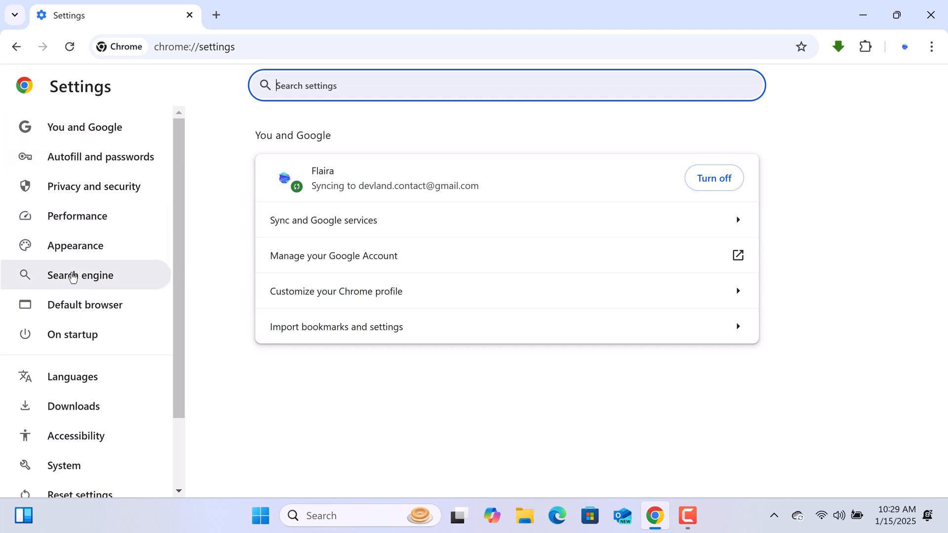
click(80, 275)
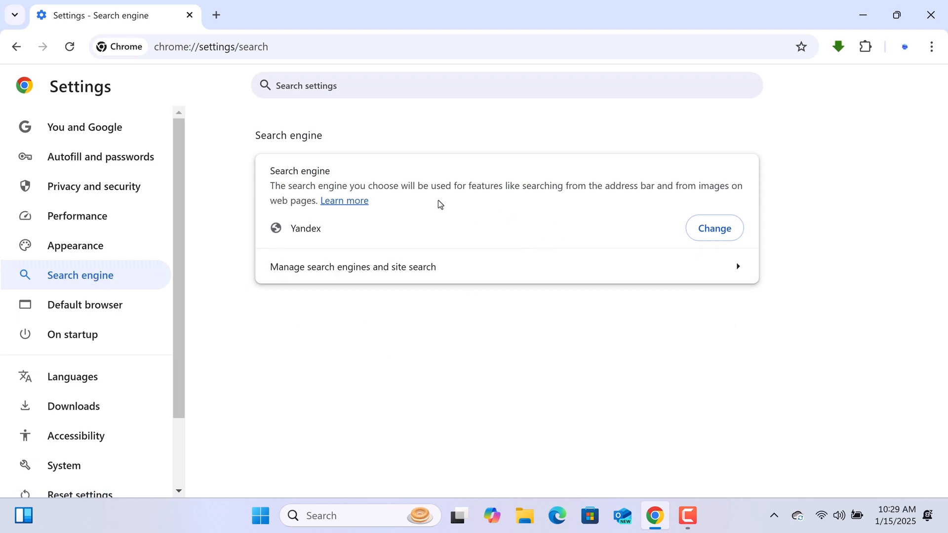
mouse_move(391, 169)
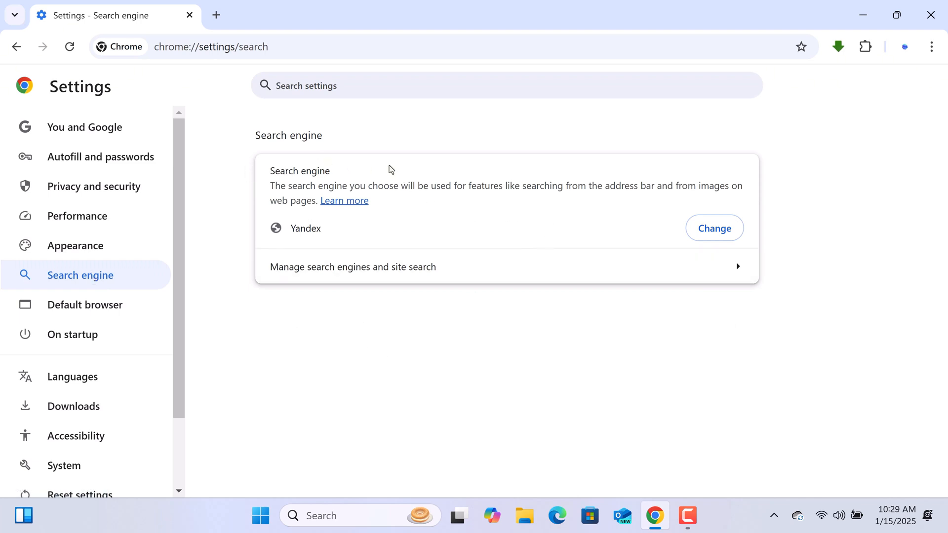
mouse_move(556, 357)
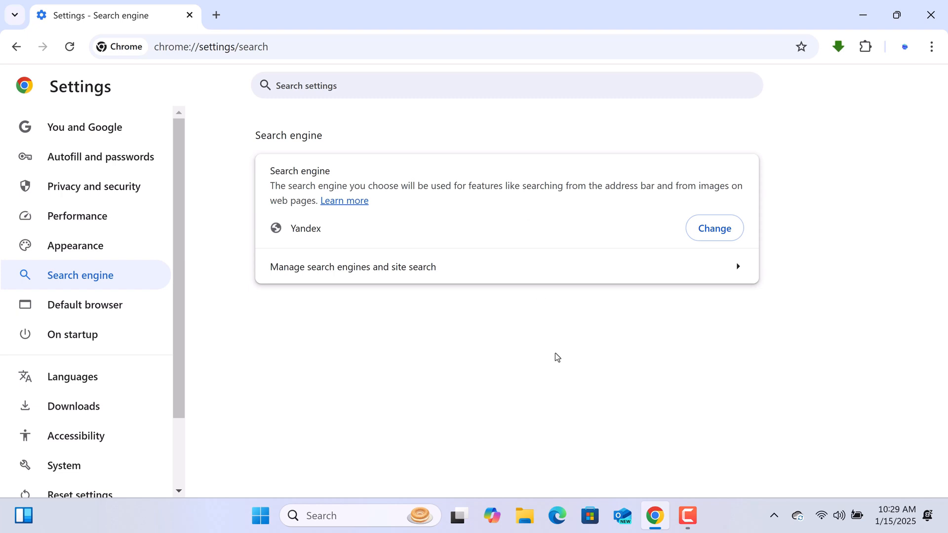
mouse_move(444, 221)
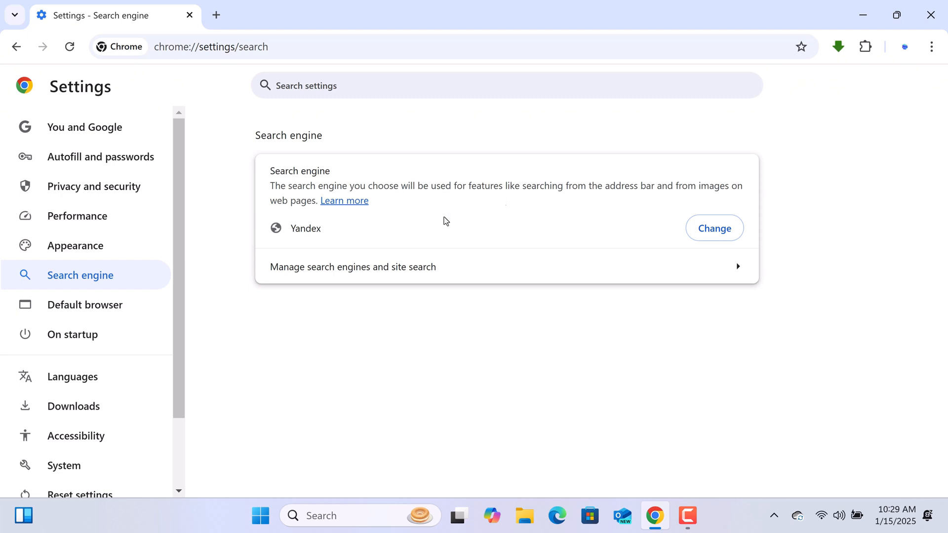
mouse_move(655, 393)
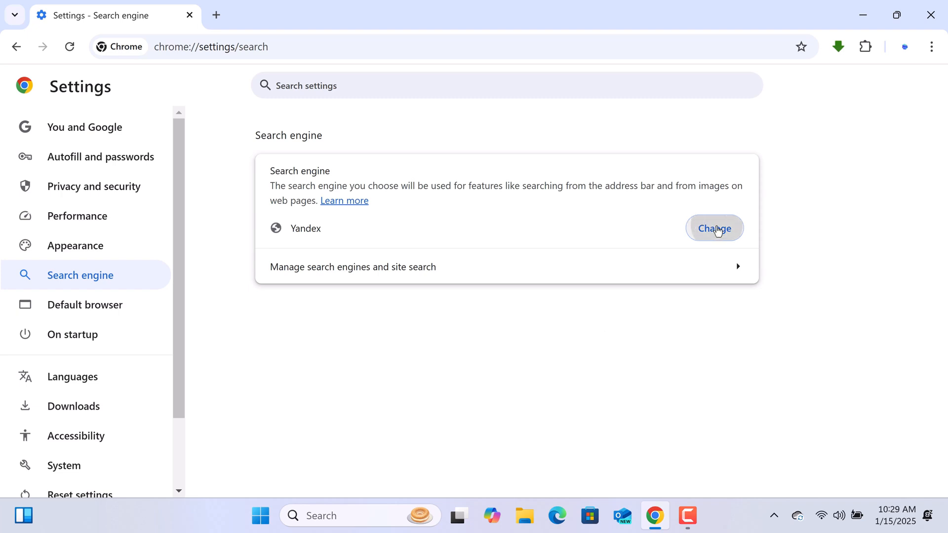
Step: Replace Yandex with Google as the default search engine
click(714, 228)
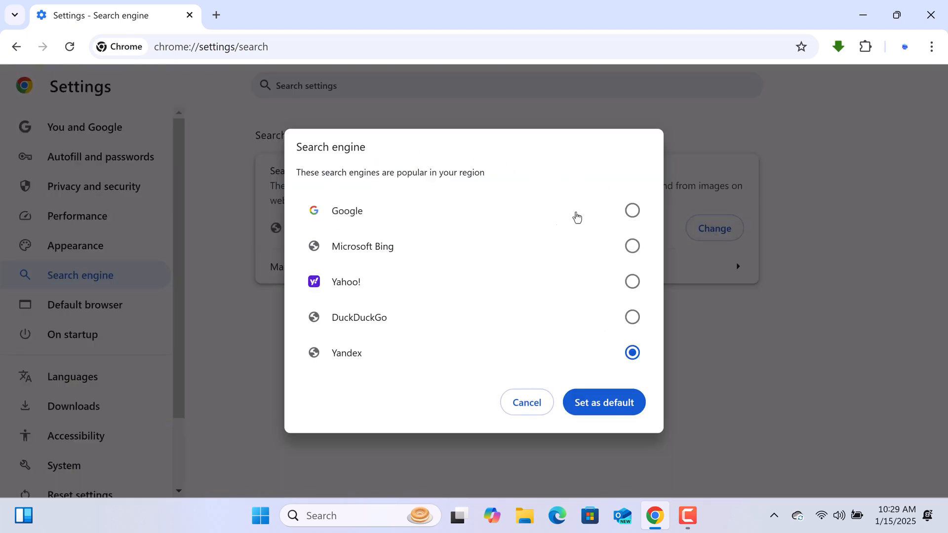
click(633, 211)
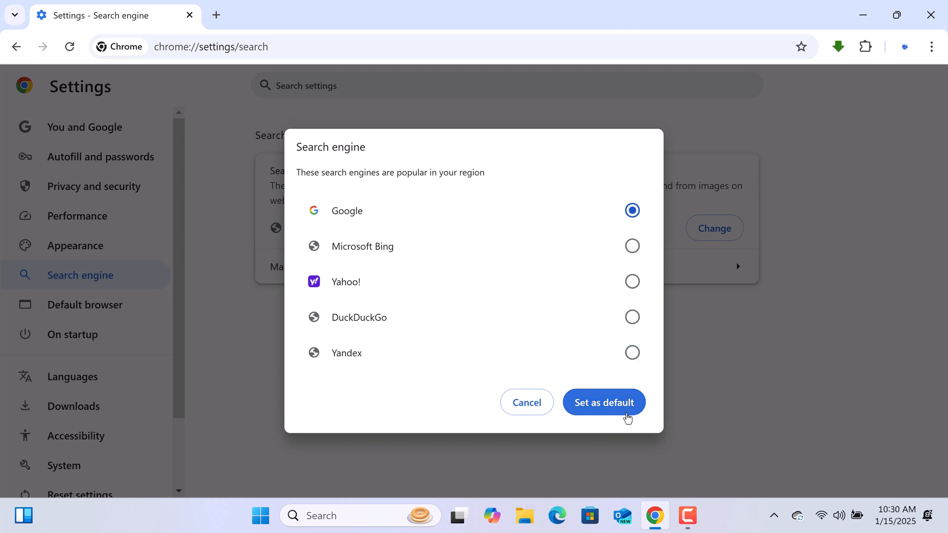
click(604, 402)
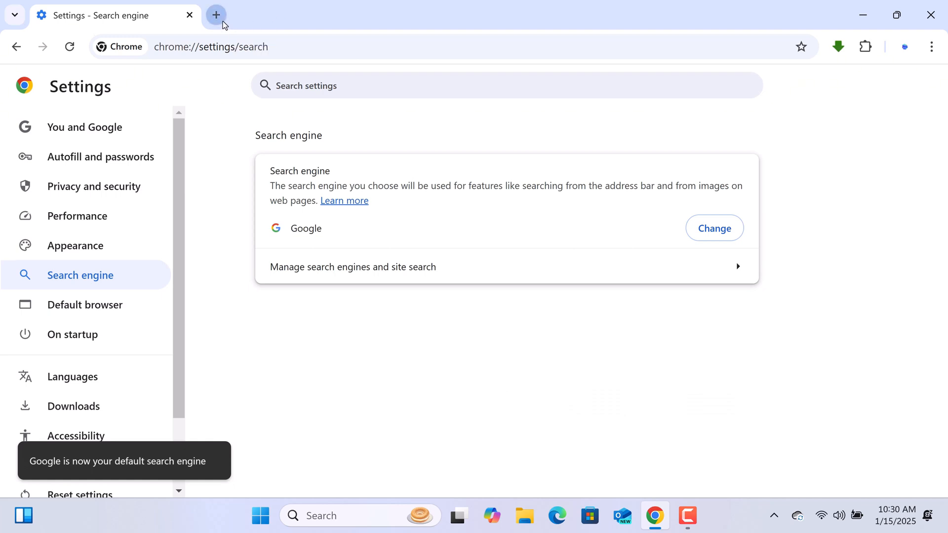
Step: Open a new tab showing Google search and close the Settings tab
click(216, 14)
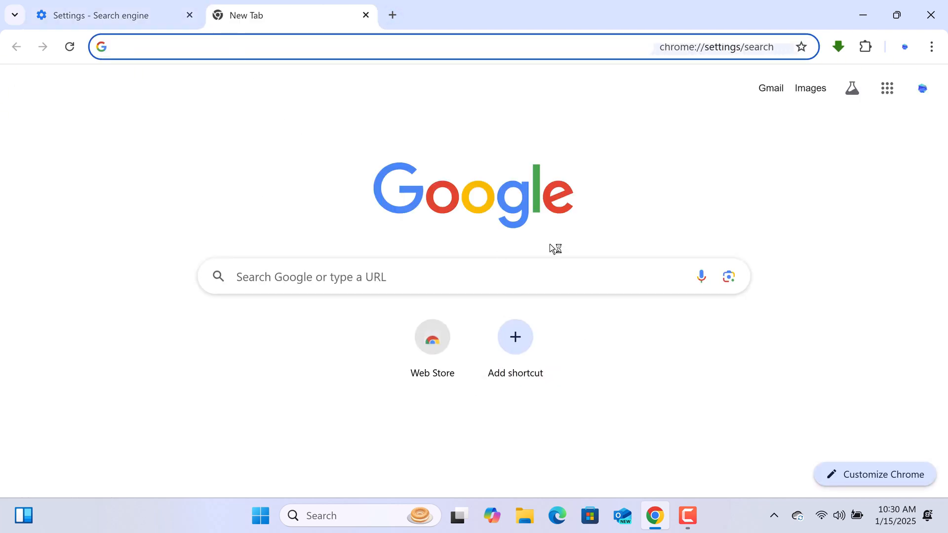
mouse_move(206, 81)
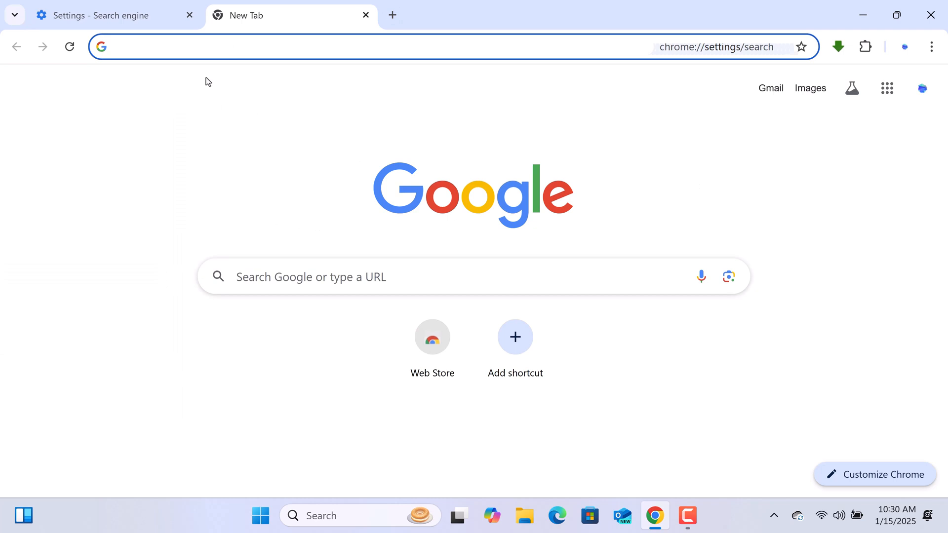
click(190, 15)
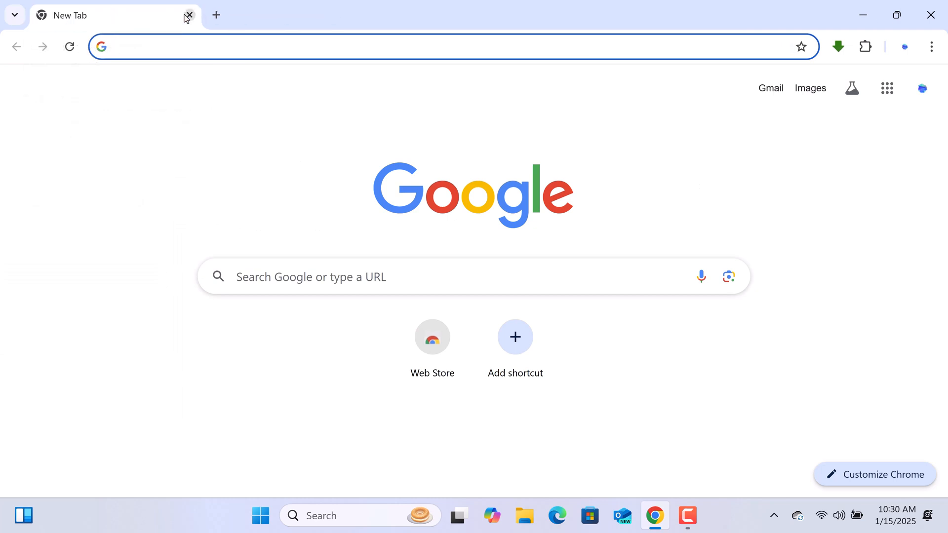